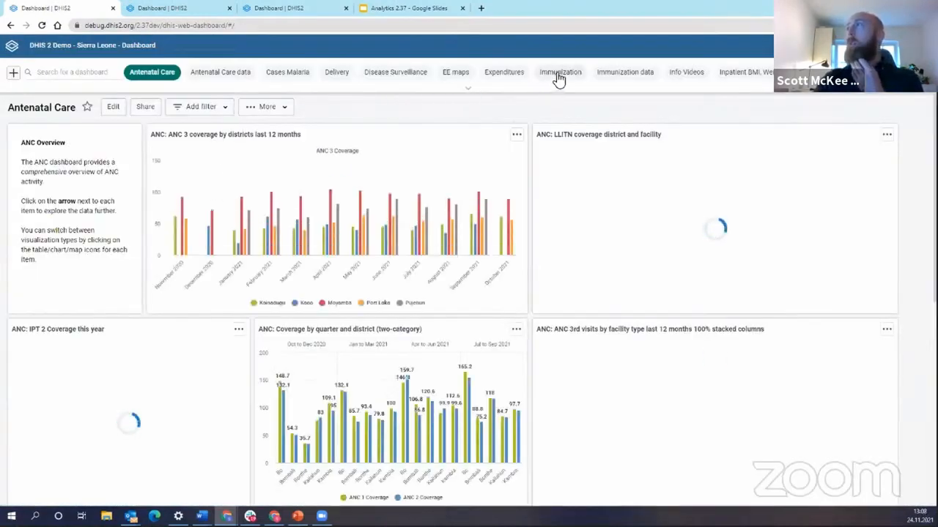
# Switch from the Antenatal Care dashboard to the Immunization dashboard chip
pyautogui.click(559, 72)
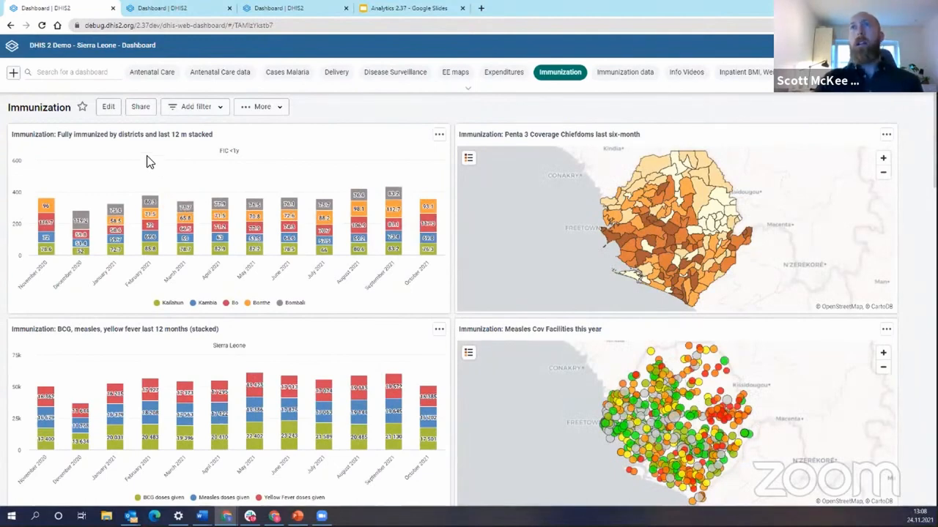
pyautogui.moveTo(115, 123)
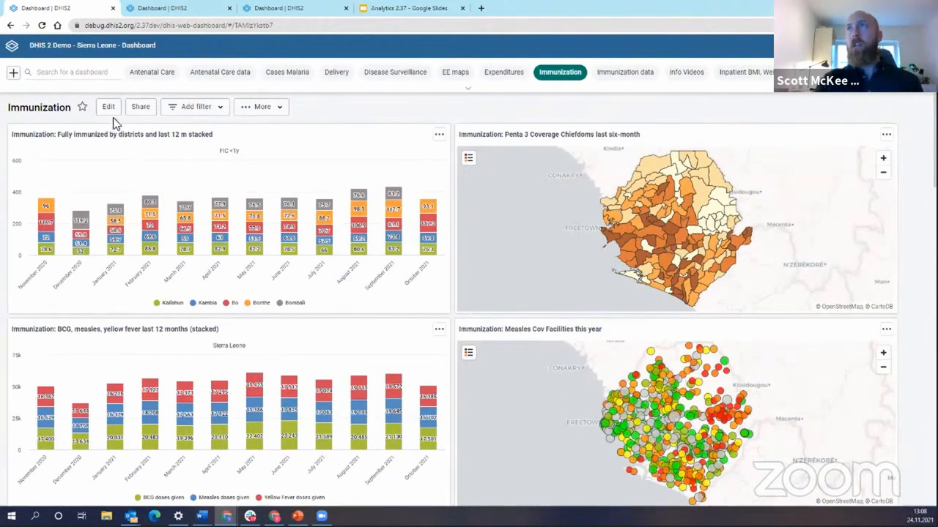
# Enter edit mode on the Immunization dashboard to reach its layout settings
pyautogui.click(109, 106)
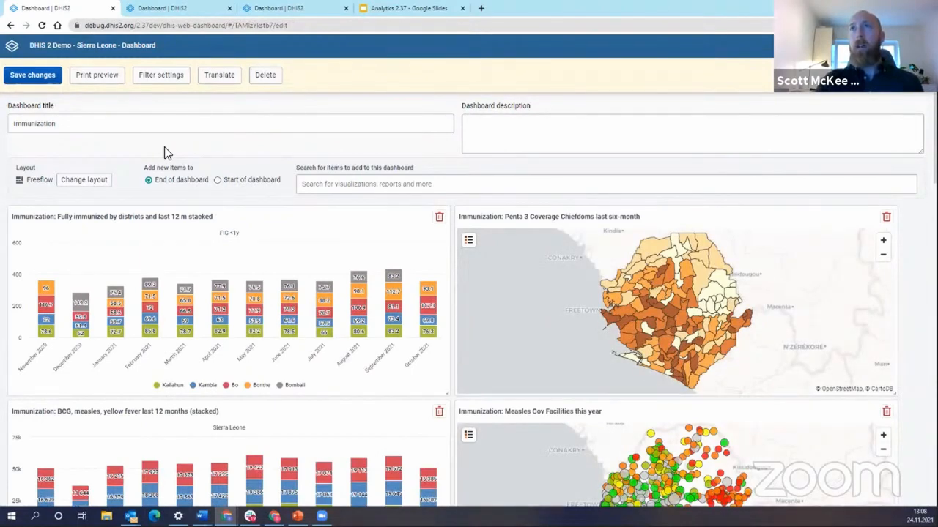
pyautogui.moveTo(52, 161)
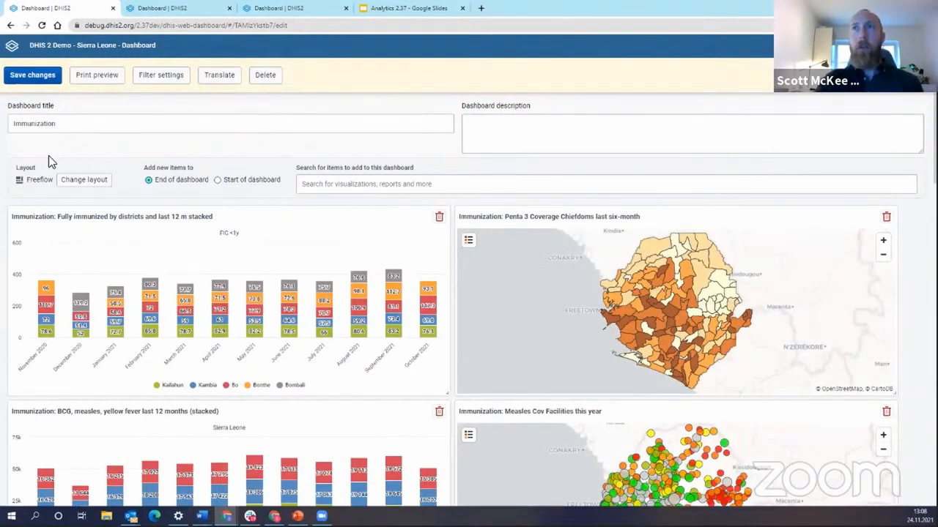
pyautogui.moveTo(18, 156)
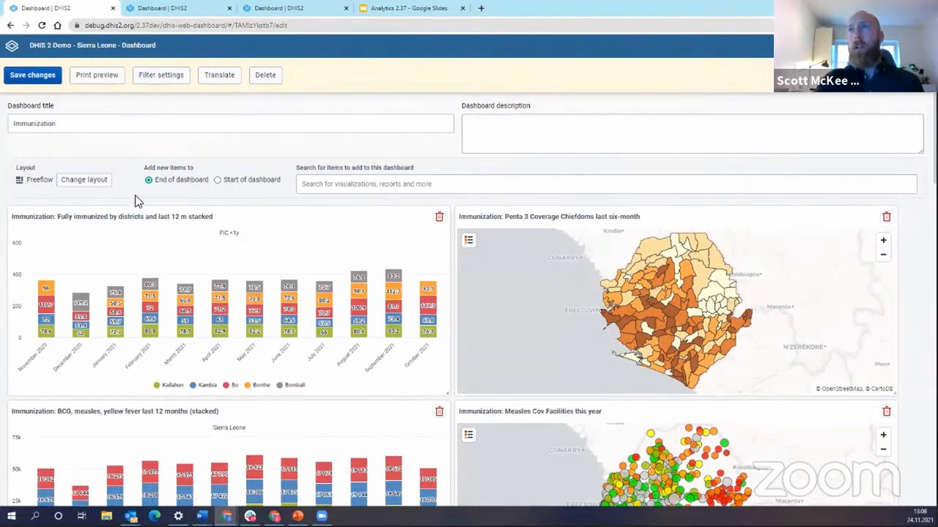
pyautogui.moveTo(117, 196)
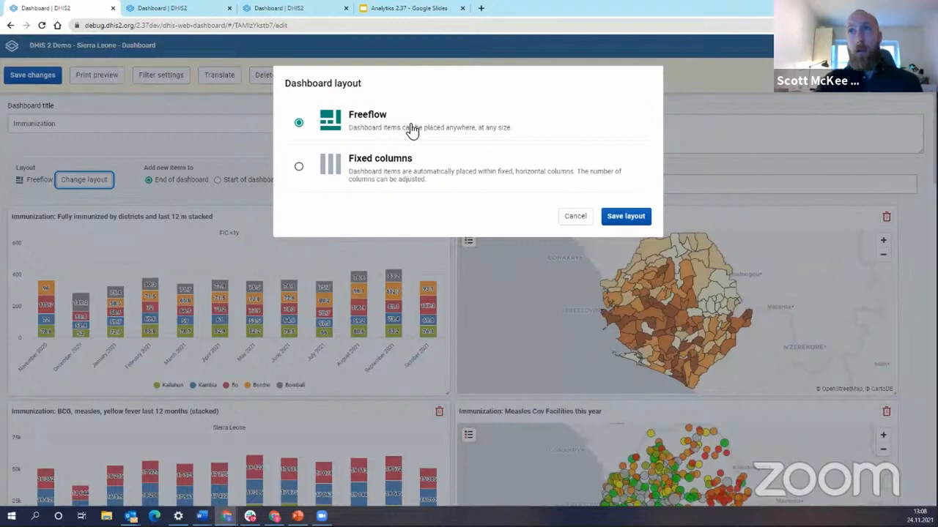
# Select Fixed columns with Number of columns set to 4
pyautogui.click(299, 167)
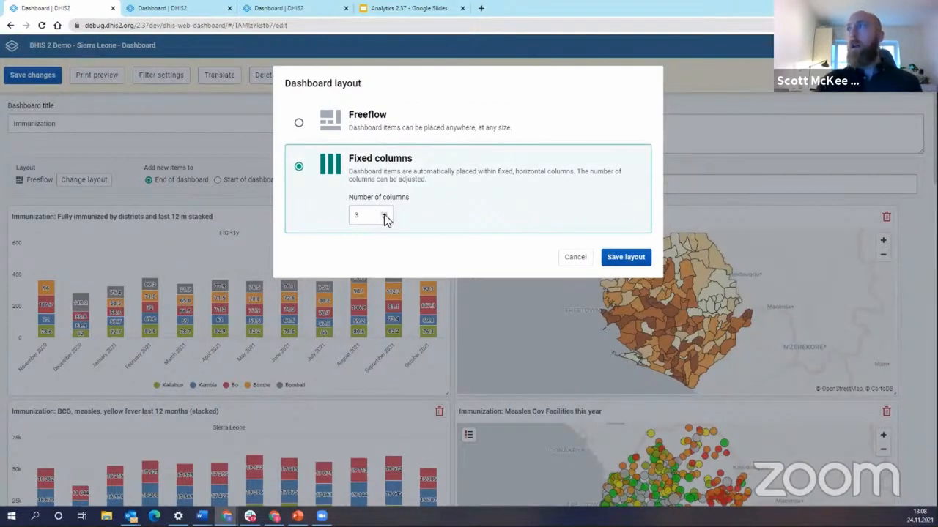
pyautogui.click(386, 212)
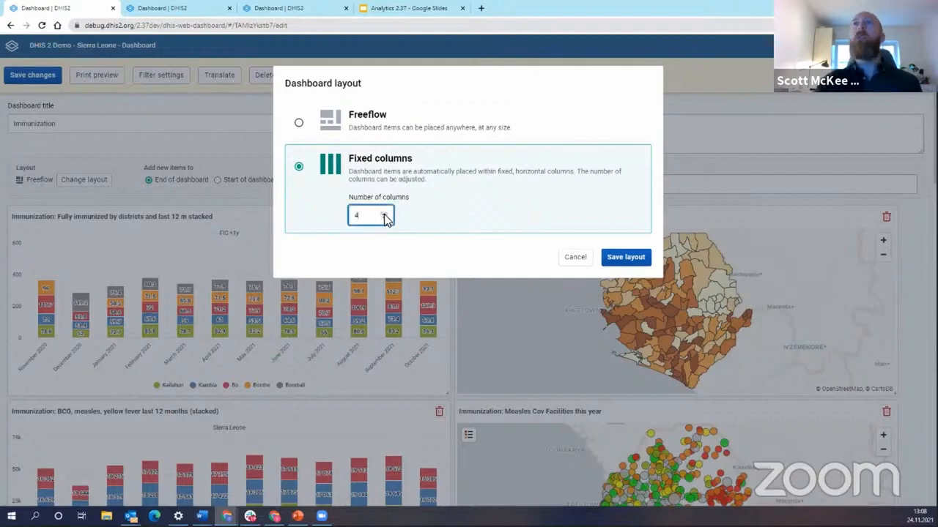
pyautogui.moveTo(626, 258)
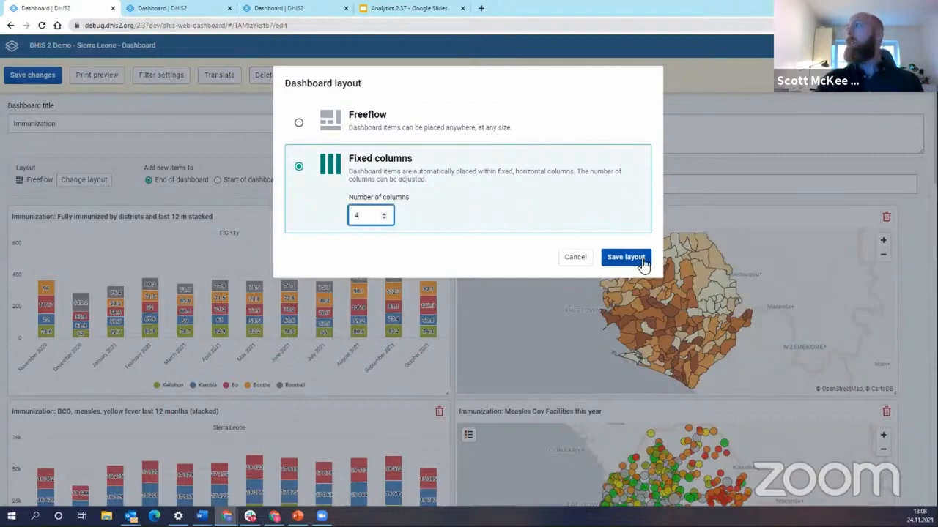
# Save the layout so Immunization items arrange four across
pyautogui.click(624, 258)
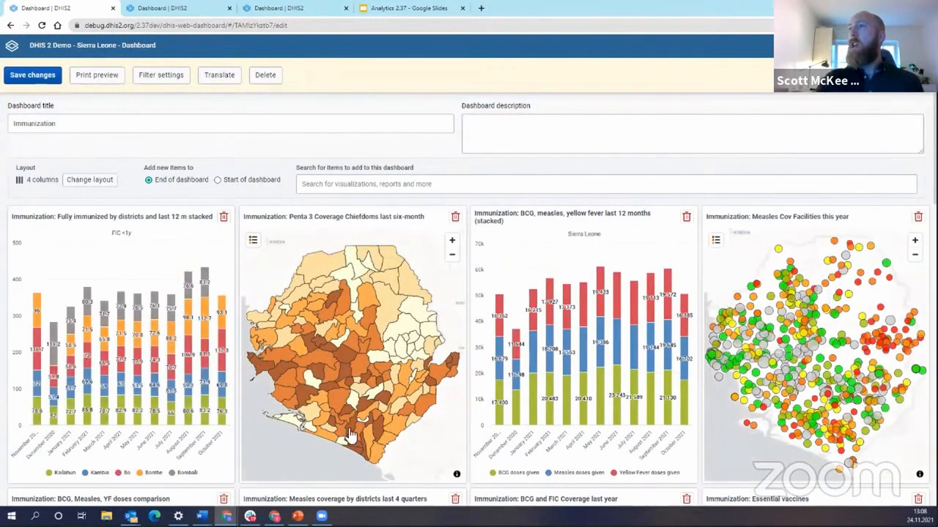
pyautogui.moveTo(520, 330)
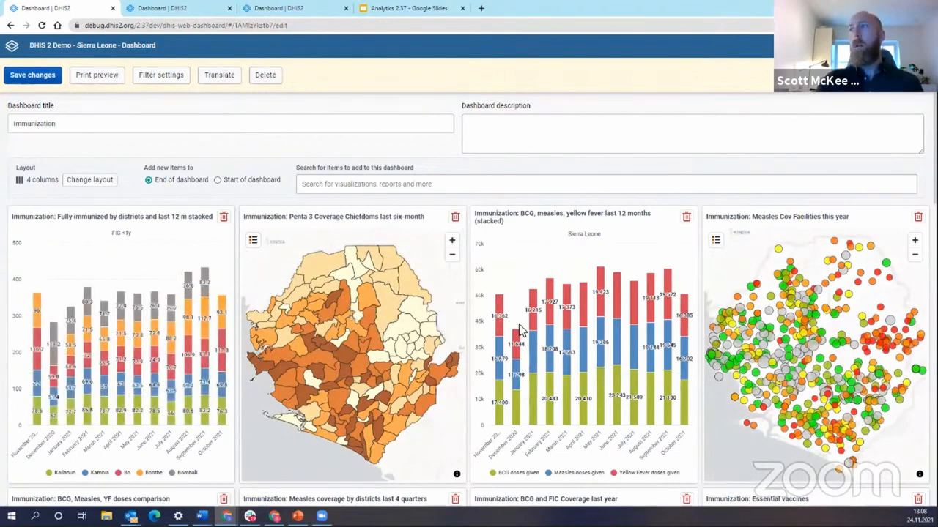
pyautogui.moveTo(342, 238)
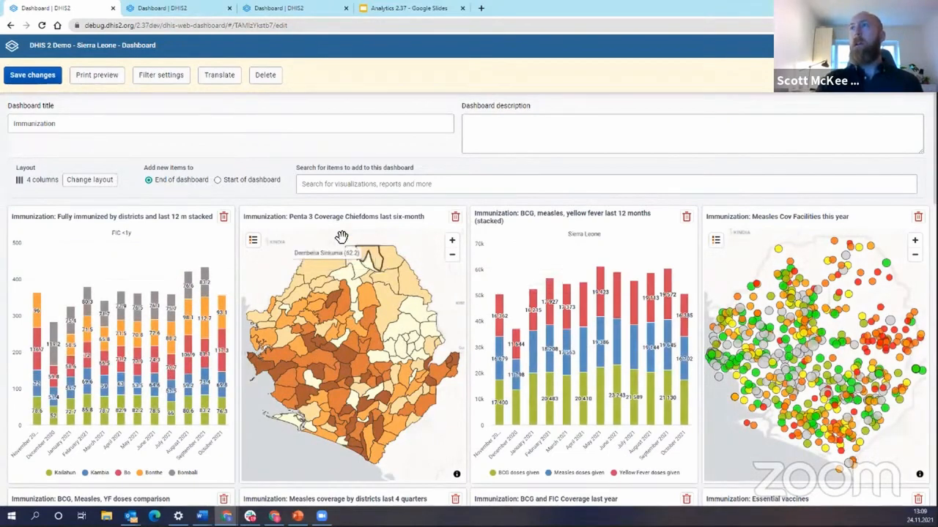
pyautogui.moveTo(140, 168)
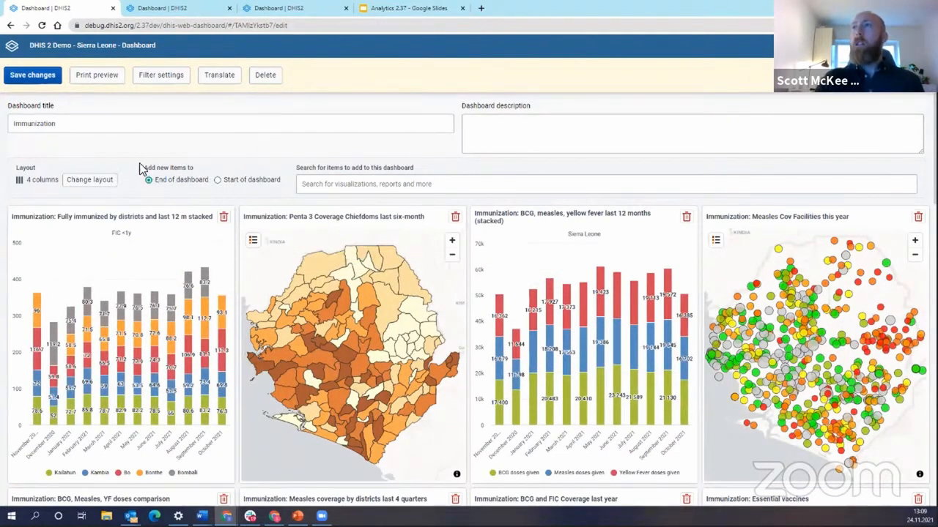
pyautogui.moveTo(169, 170)
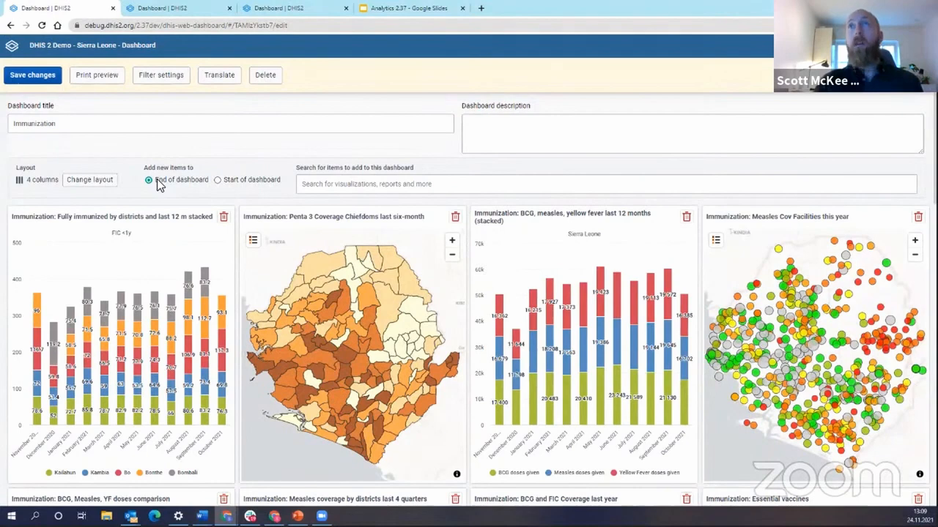
pyautogui.moveTo(216, 185)
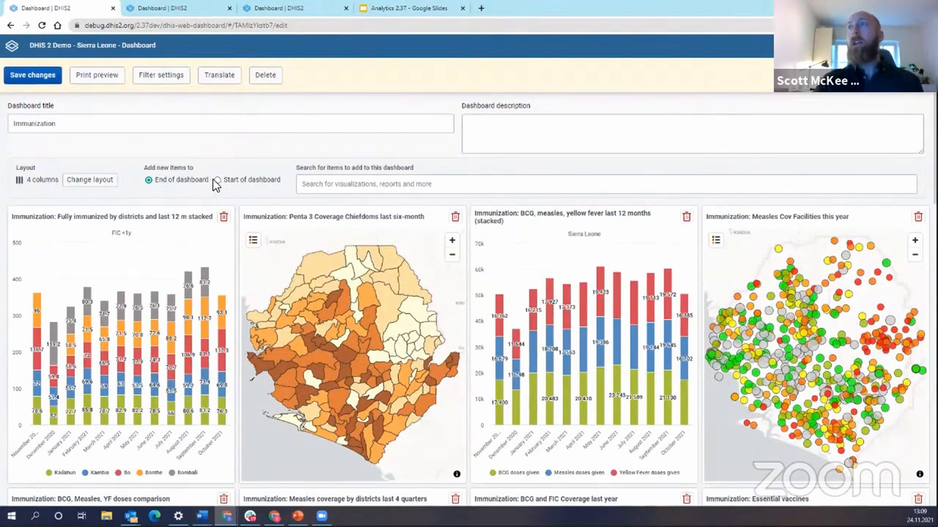
# Set new items to insert at Start of dashboard and search for 'Last Month'
pyautogui.click(217, 180)
pyautogui.write('Last')
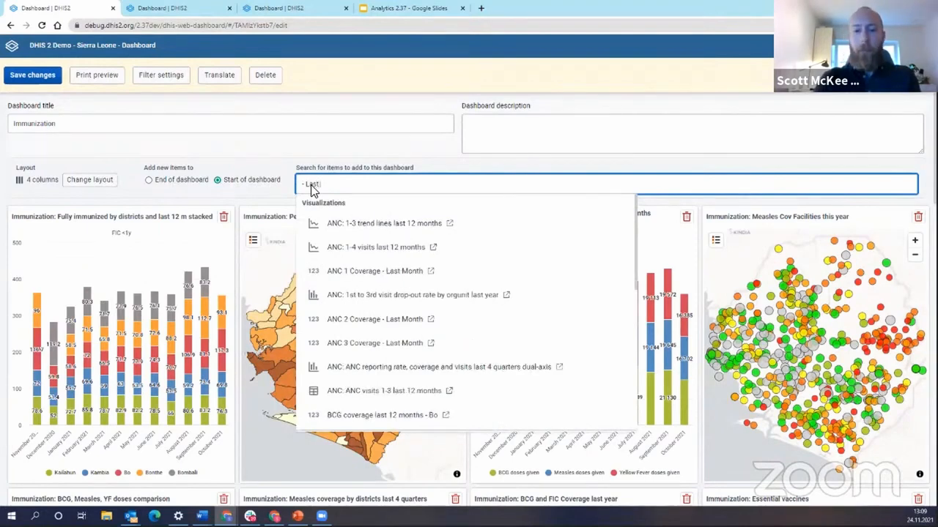
pyautogui.write('Month')
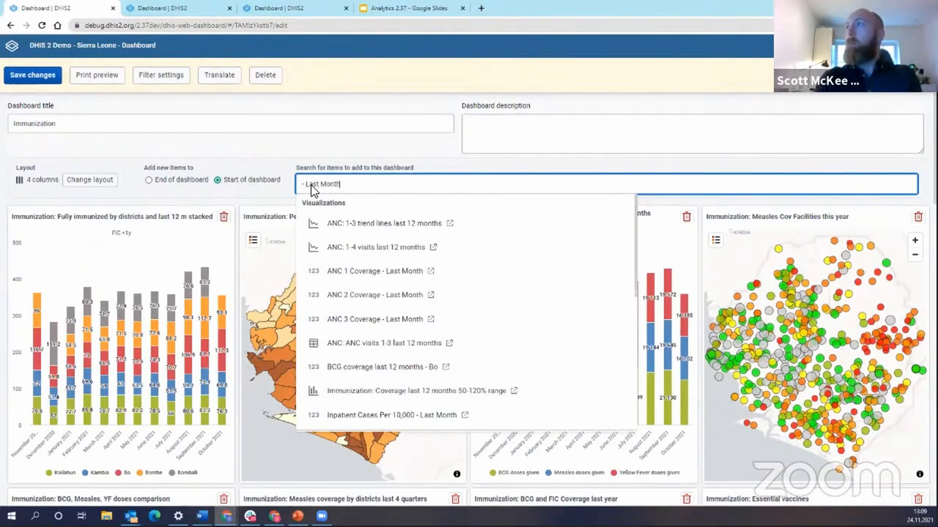
pyautogui.moveTo(423, 302)
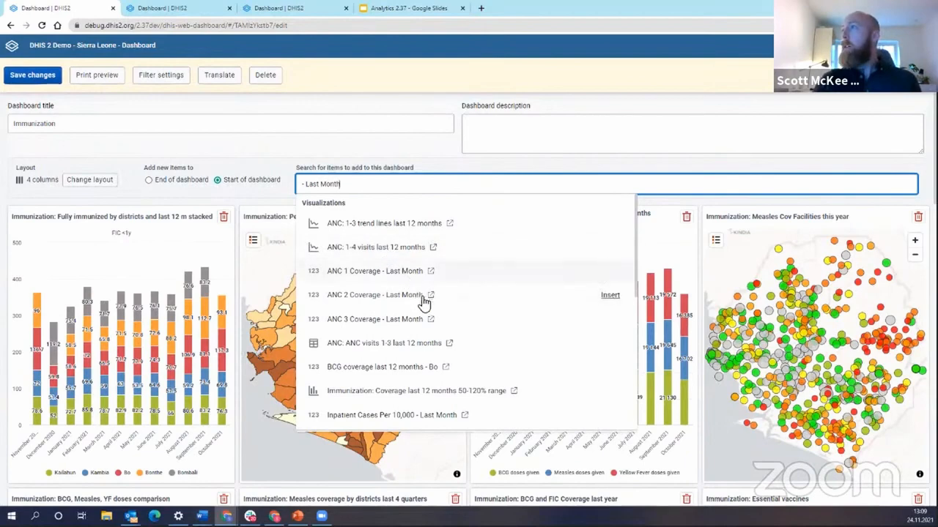
pyautogui.moveTo(599, 431)
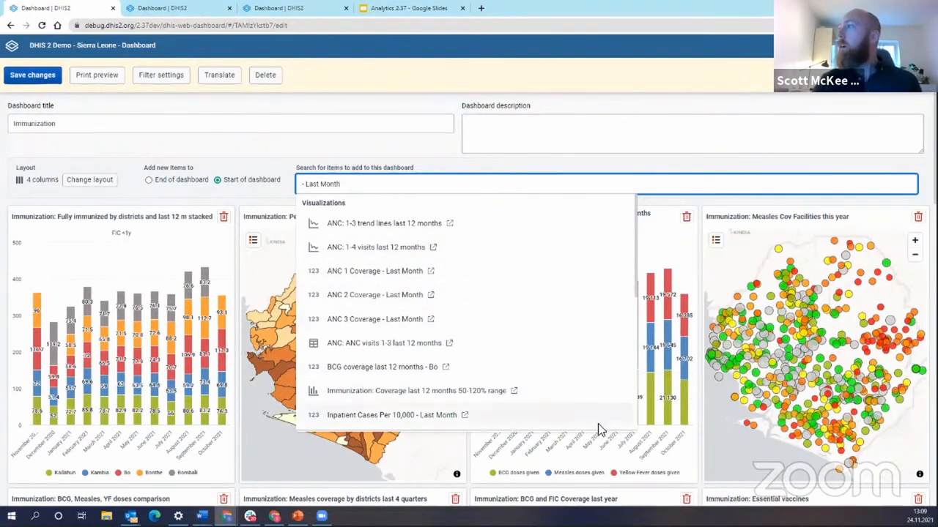
pyautogui.moveTo(609, 417)
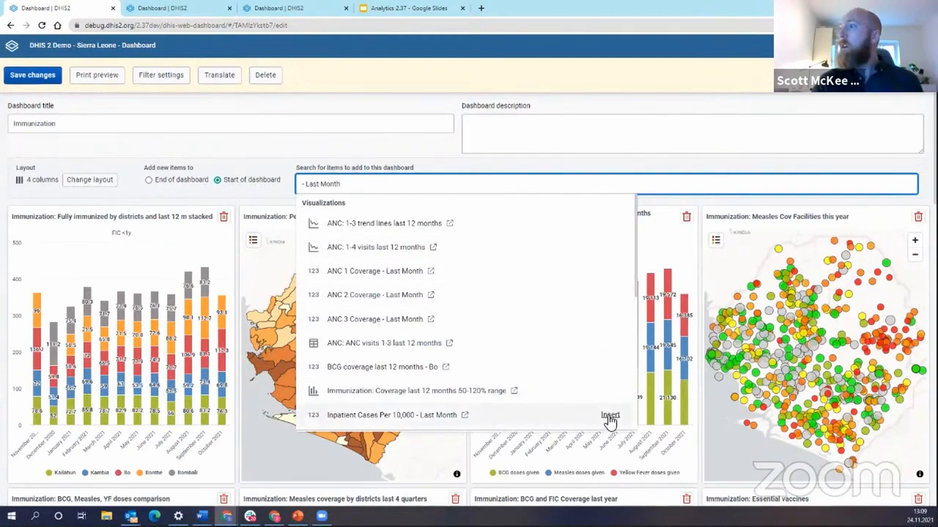
# Insert Inpatient Cases Per 10,000, ANC 3 and ANC 1 Coverage - Last Month at the top
pyautogui.click(609, 416)
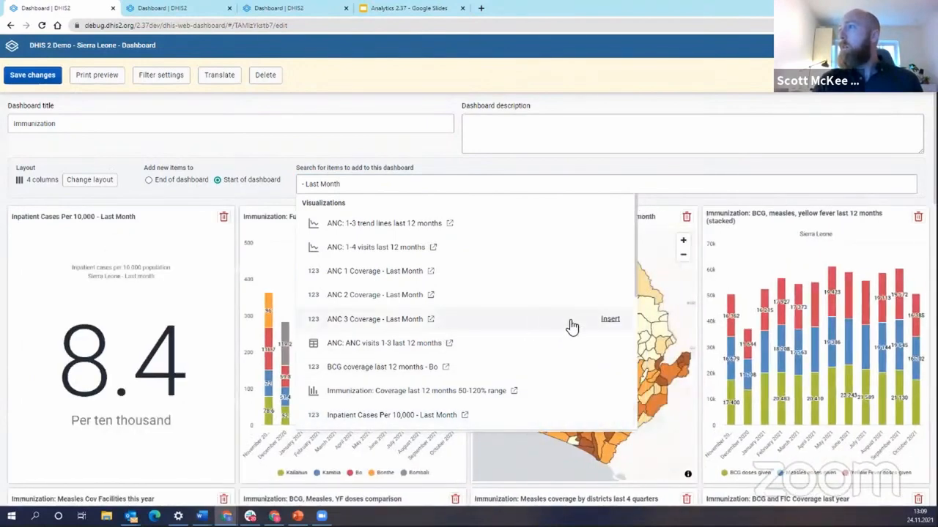
pyautogui.click(610, 320)
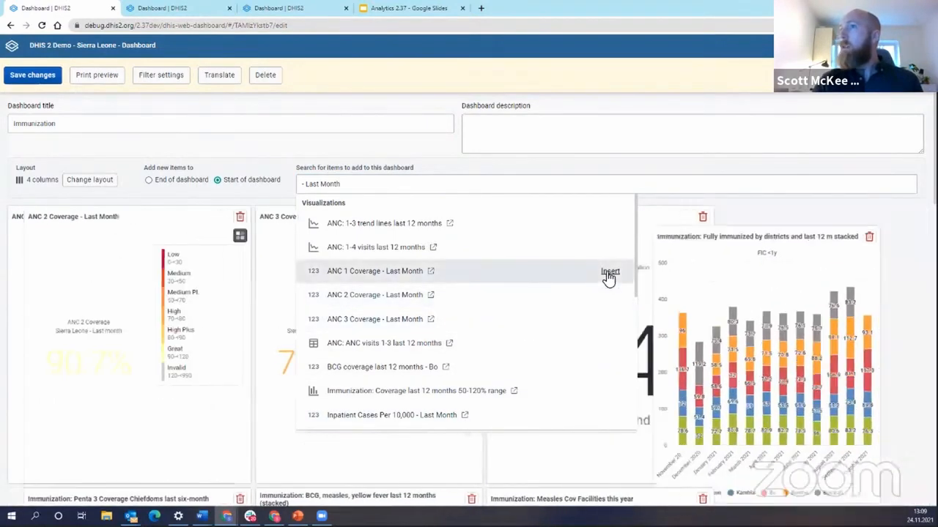
pyautogui.click(609, 271)
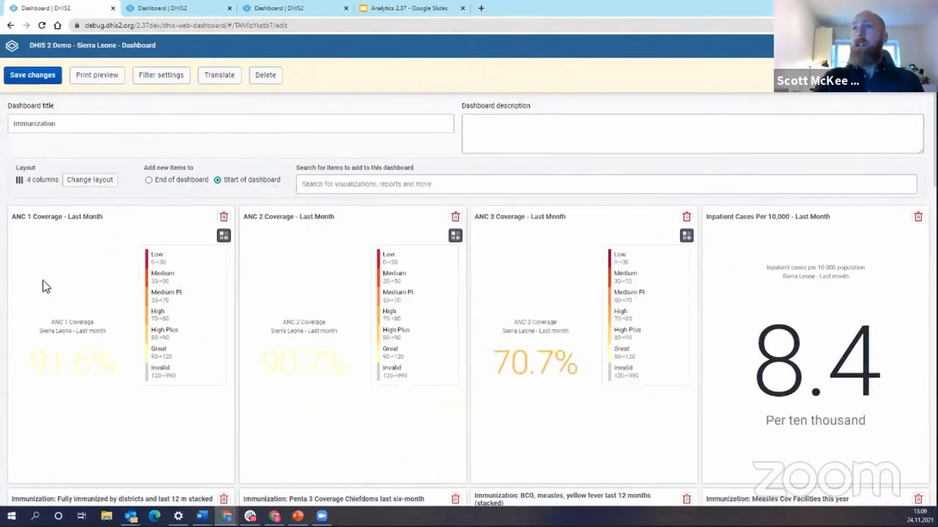
pyautogui.moveTo(85, 297)
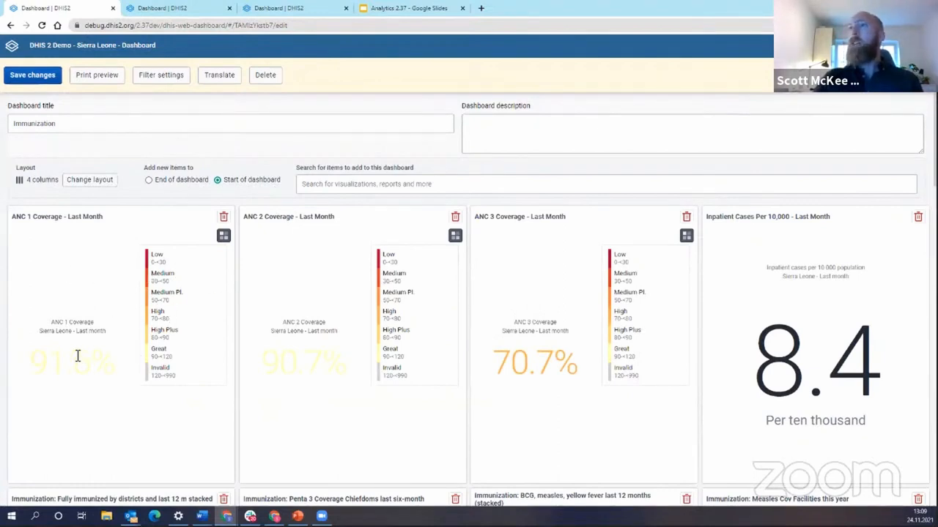
pyautogui.moveTo(79, 310)
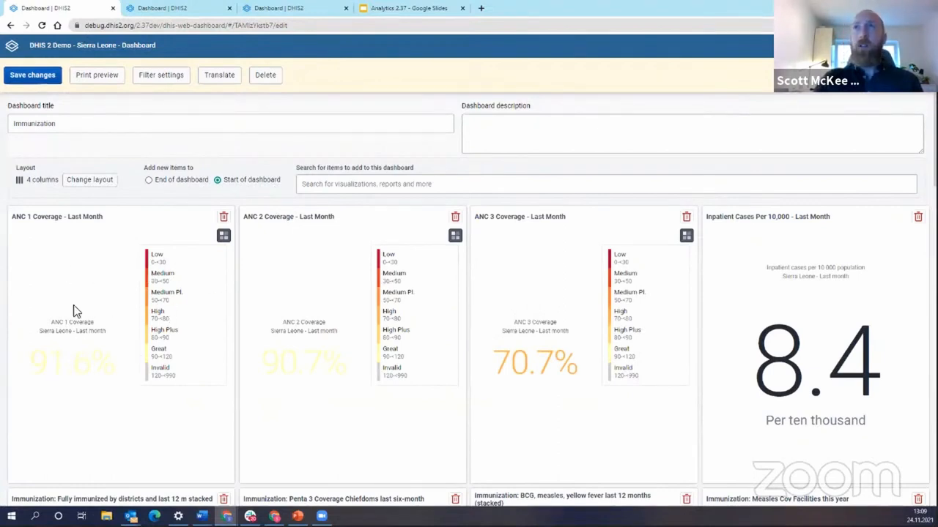
pyautogui.moveTo(95, 340)
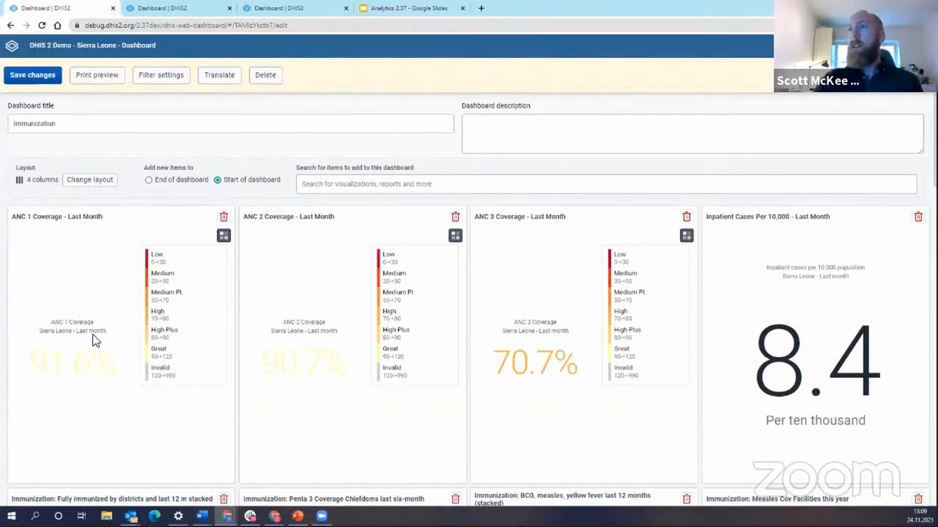
pyautogui.moveTo(533, 334)
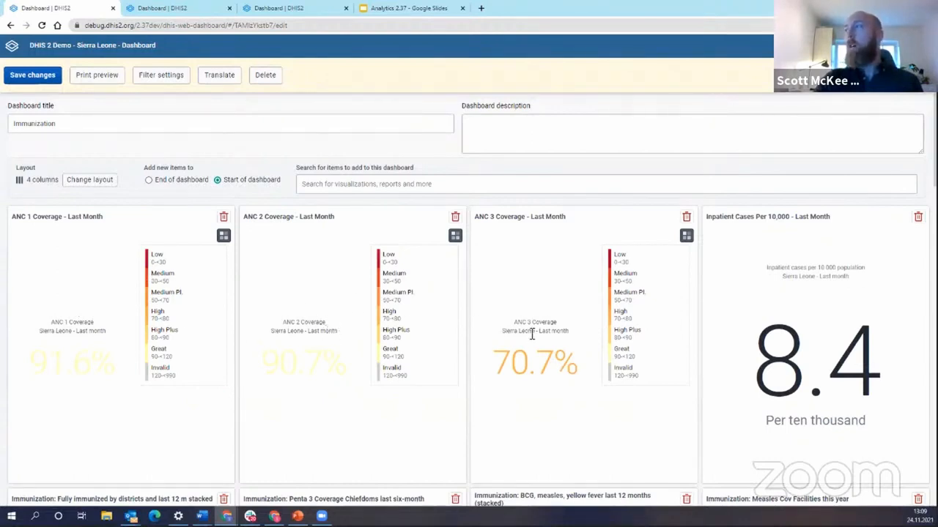
pyautogui.moveTo(826, 368)
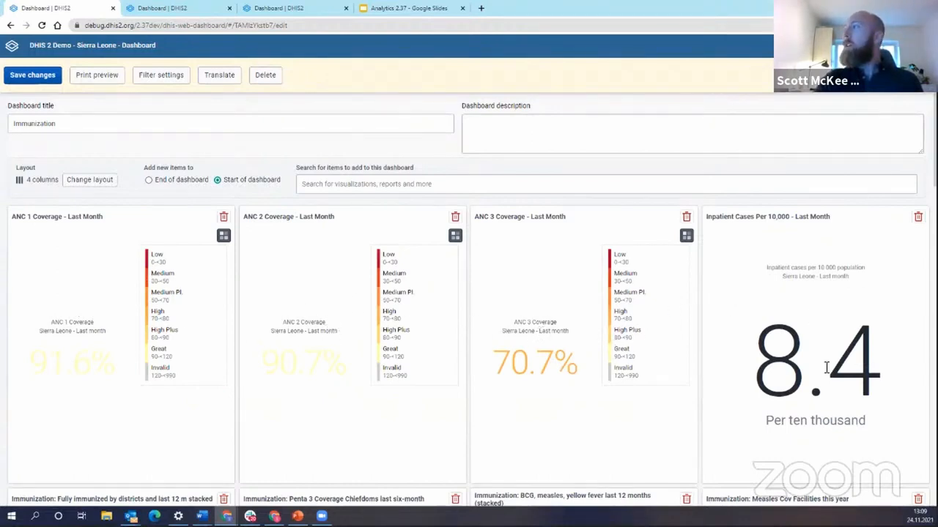
pyautogui.moveTo(822, 335)
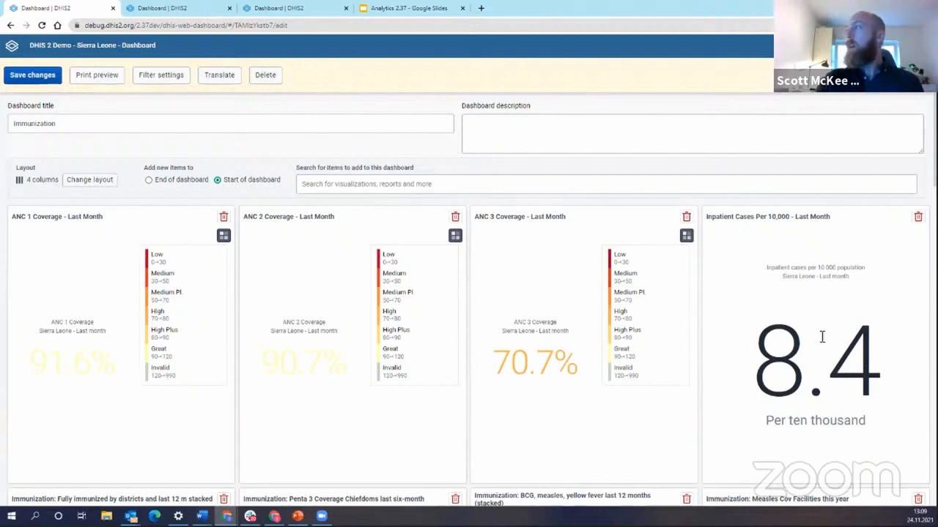
pyautogui.moveTo(787, 424)
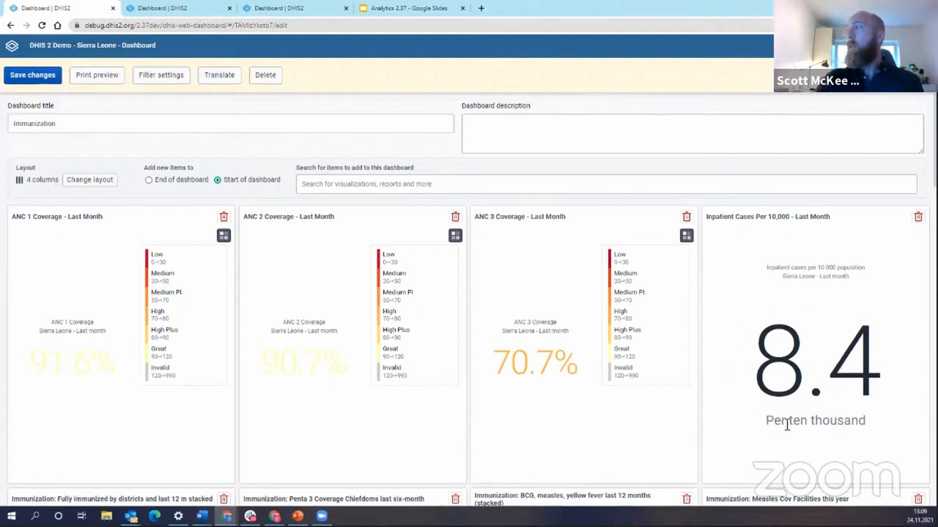
pyautogui.moveTo(800, 296)
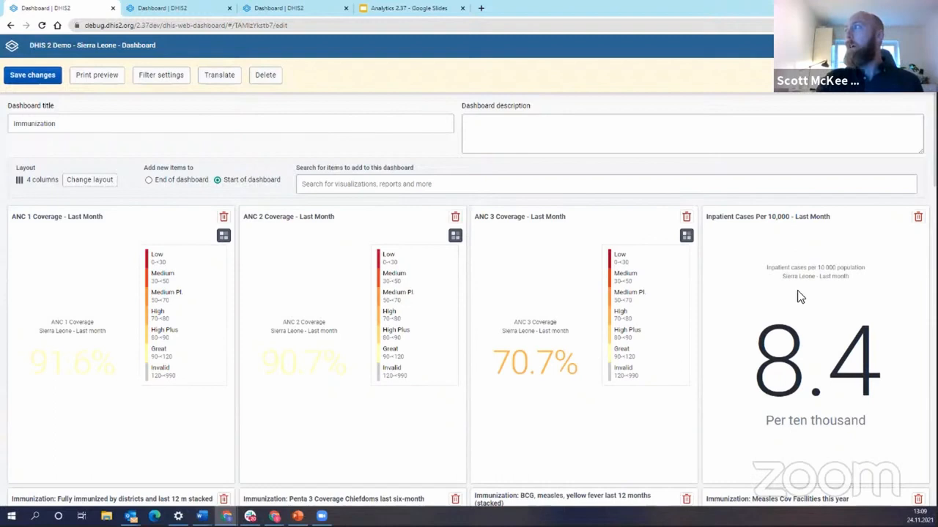
pyautogui.moveTo(797, 308)
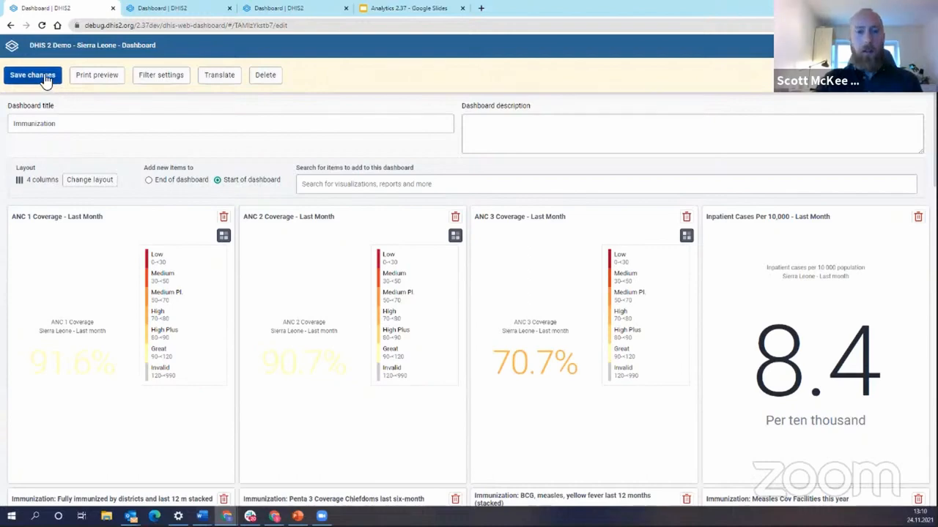
# Save changes and return to viewing the Immunization dashboard with its new top row
pyautogui.click(32, 75)
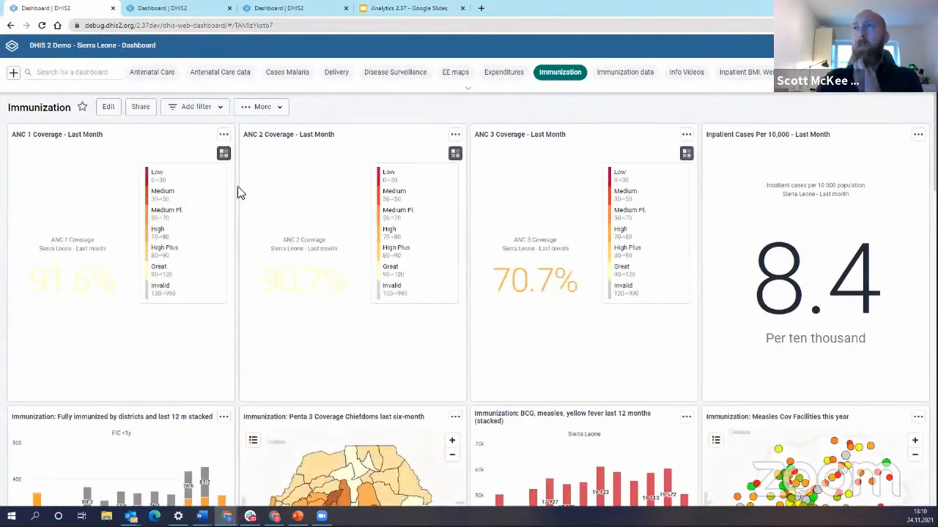
pyautogui.moveTo(175, 225)
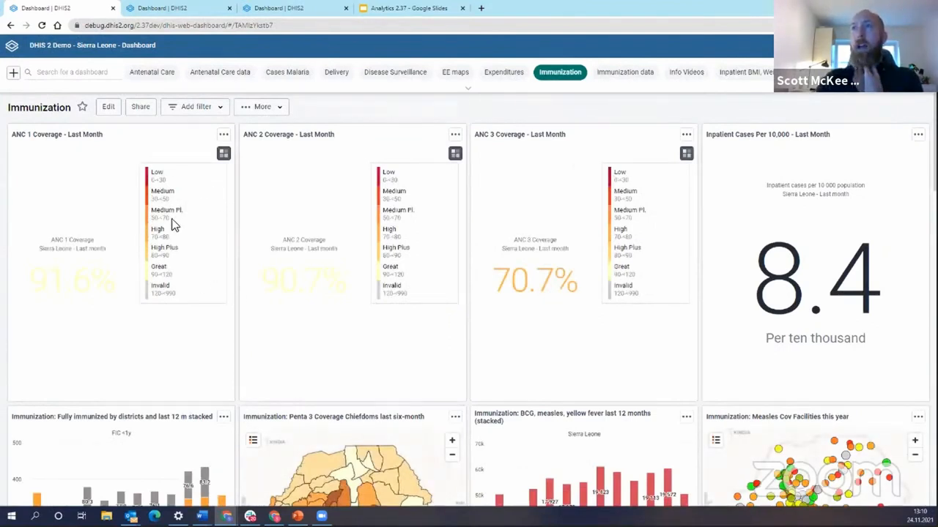